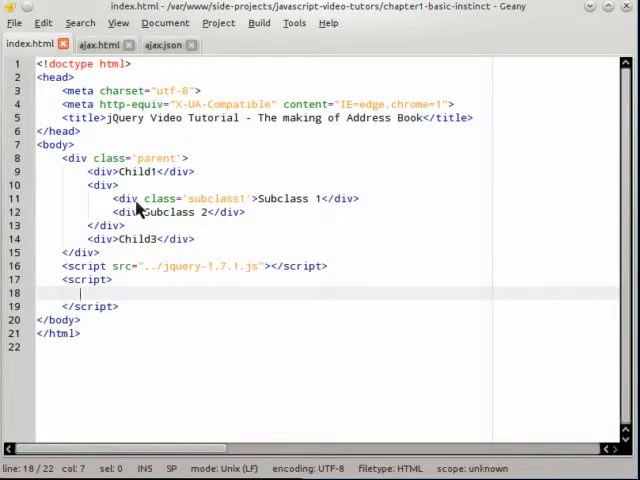
mouse_move(145, 147)
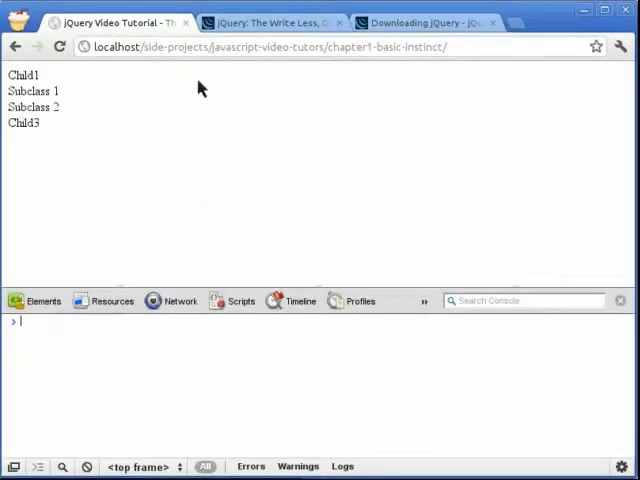
- Check the jQuery website and its download page in the browser
left_click(268, 22)
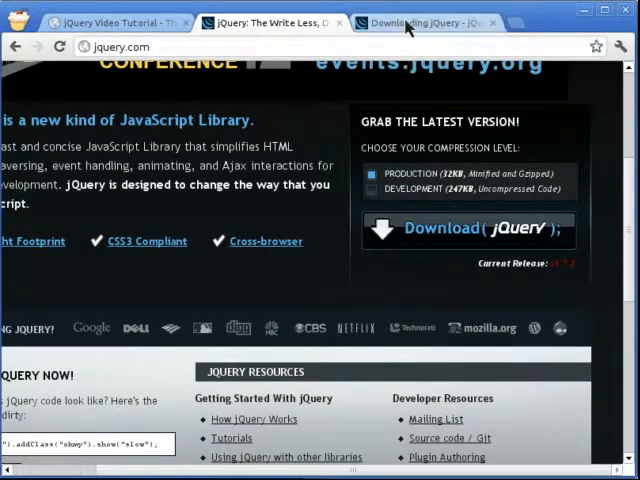
left_click(424, 21)
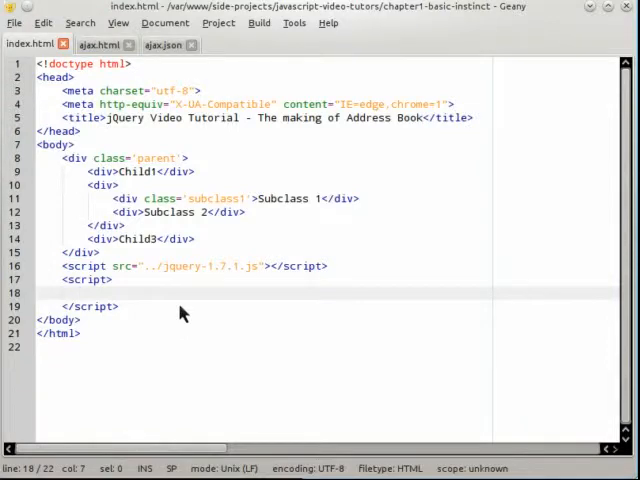
- Add var $j = $.noConflict(); and console.log($, $j); to the script, then select $j
type("console.log($)")
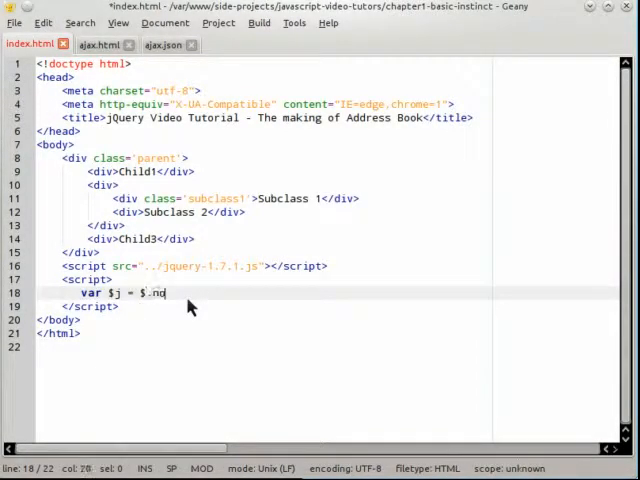
type("Conflict();")
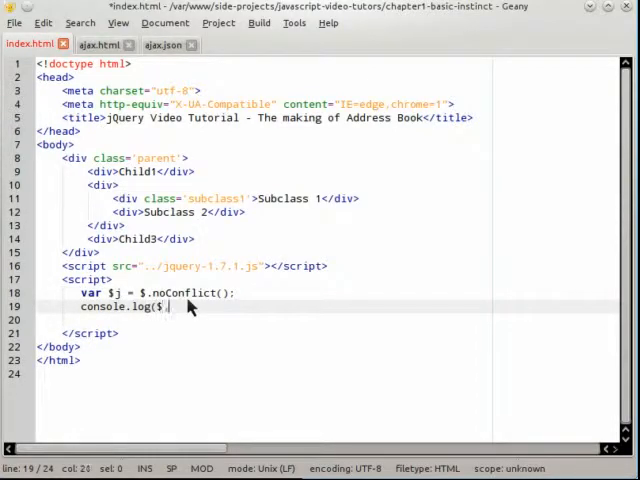
type("$j);")
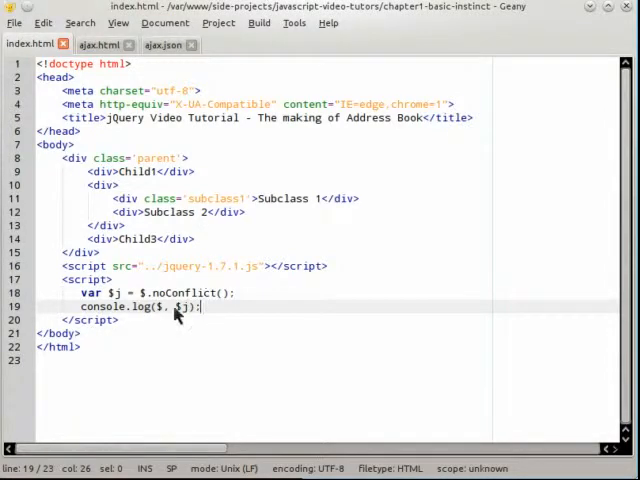
left_click(120, 305)
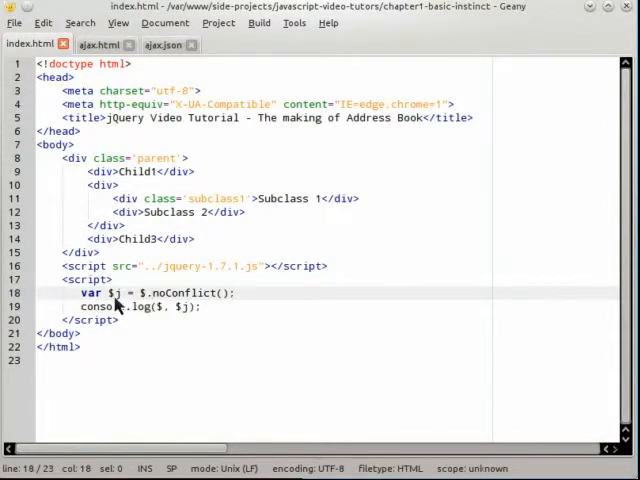
double_click(116, 292)
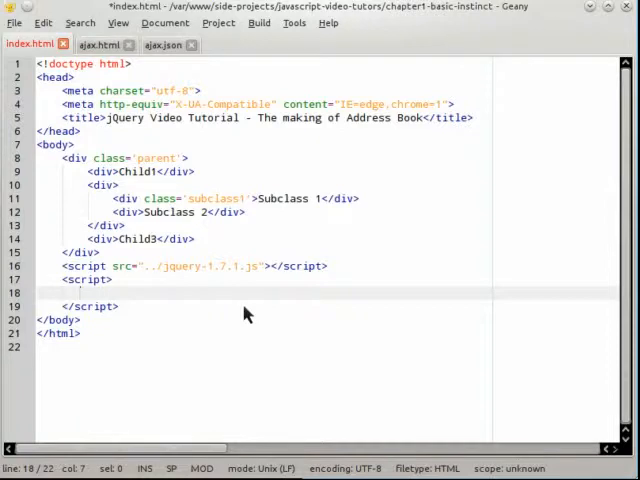
mouse_move(207, 320)
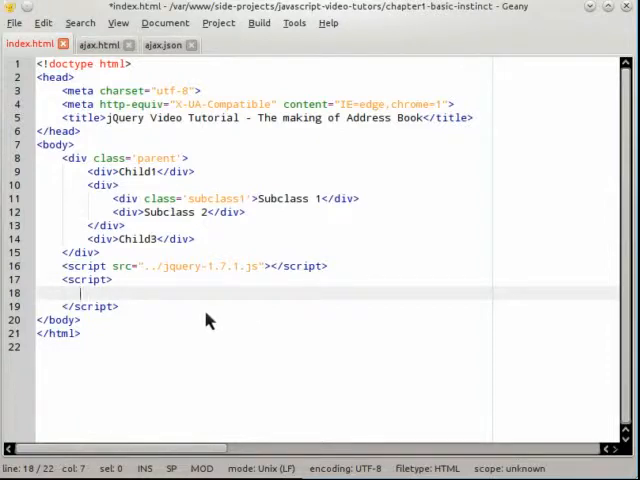
mouse_move(115, 307)
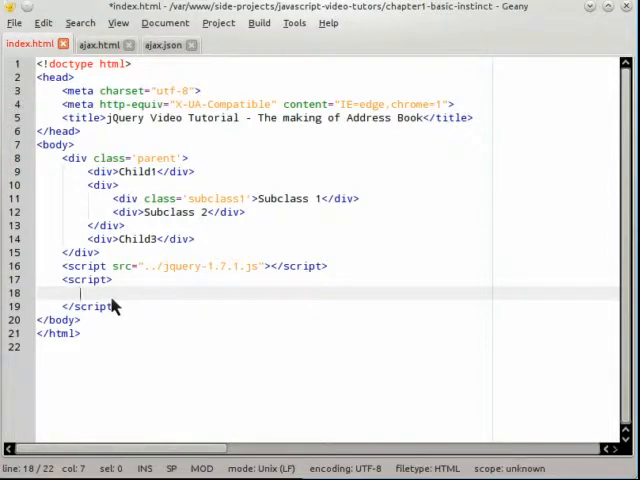
- Write a $(document).ready(function () { //code goes here }); handler
type("$$")
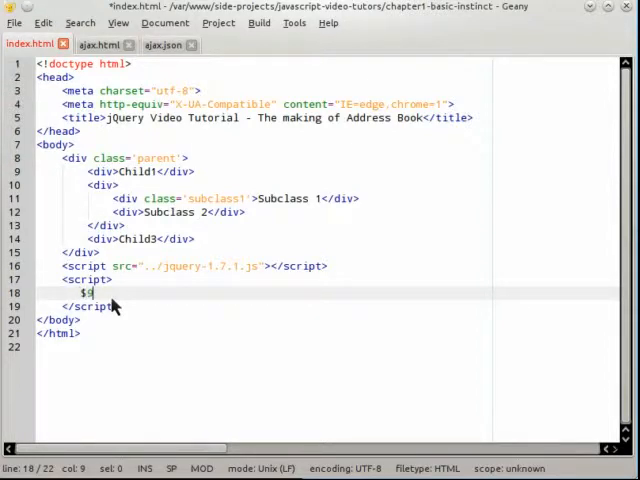
type("(document)")
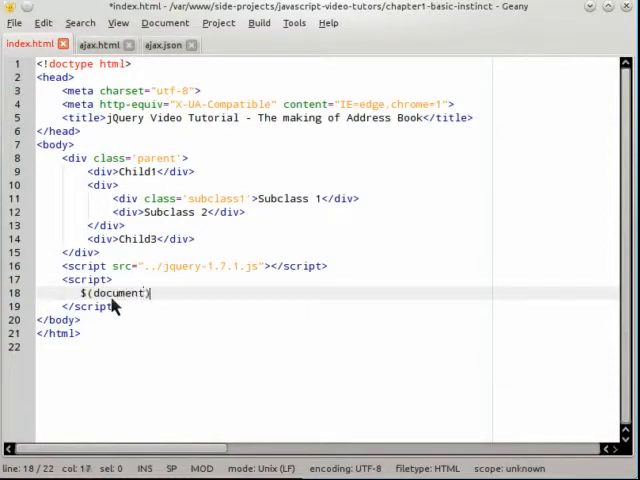
type(".ready(")
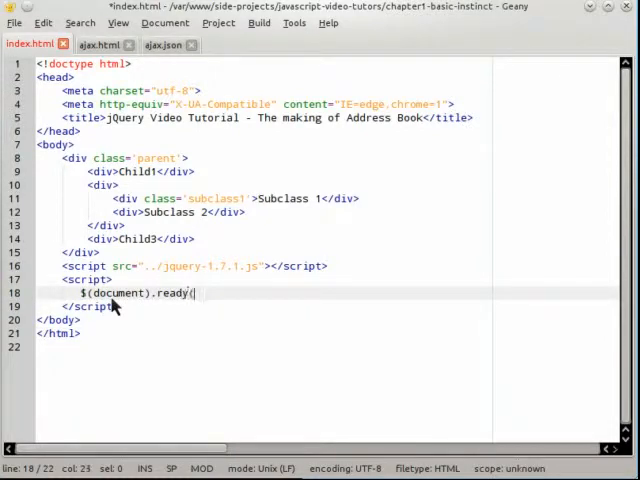
type("function () {")
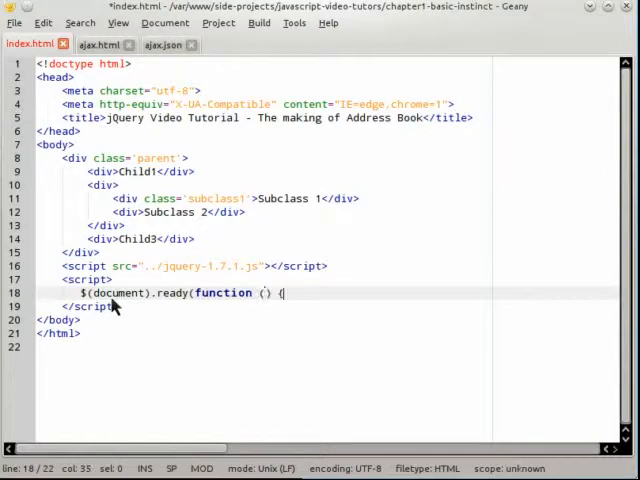
type("});")
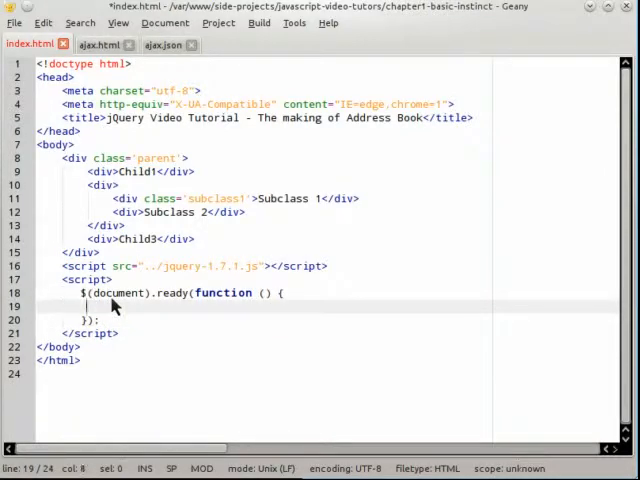
type("code goes here")
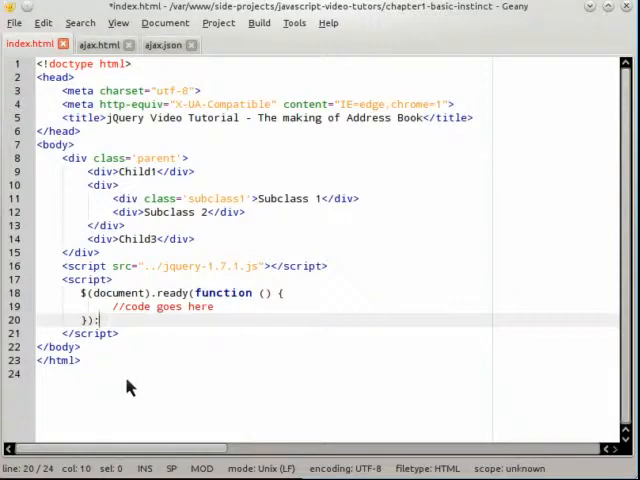
- Write a $(window).load(function () { //code goes here }); handler on the next line
key("Return")
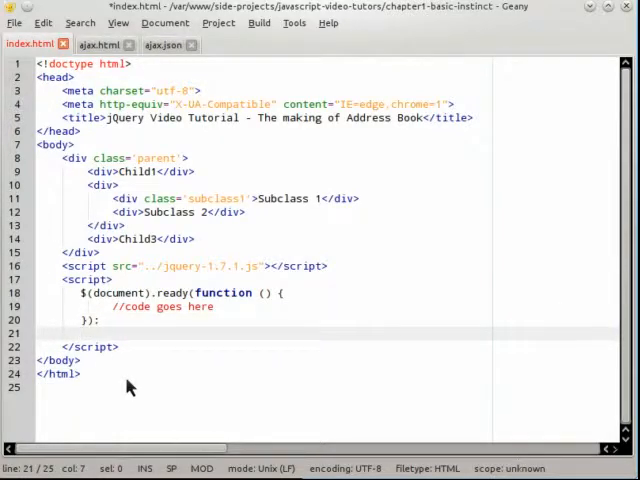
type("$")
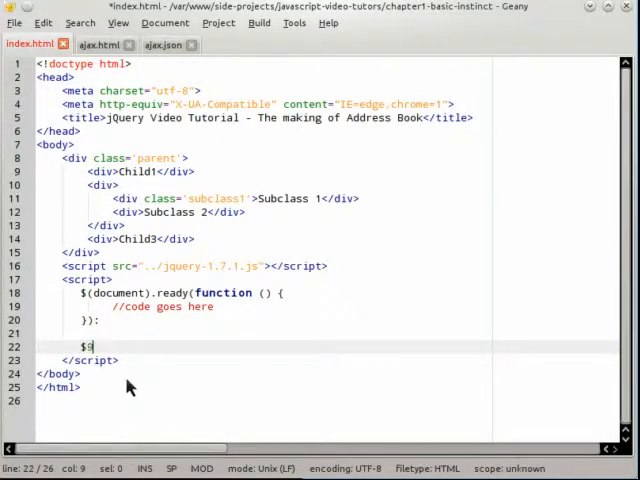
type("(window")
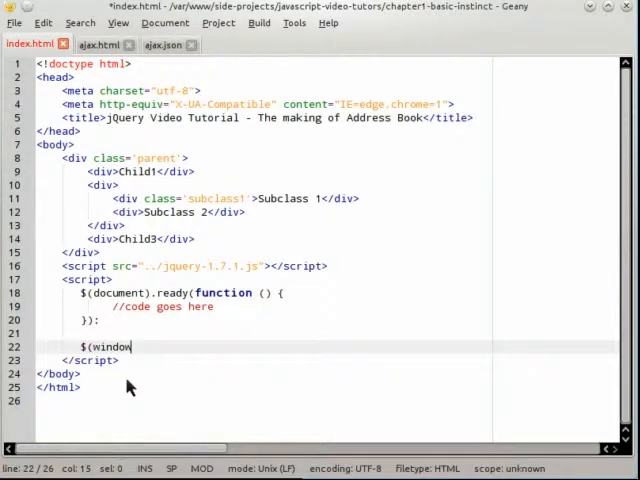
type(").load(function () {")
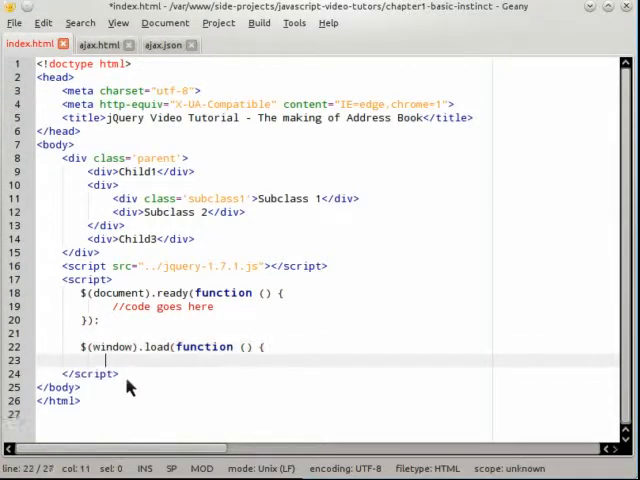
type("});")
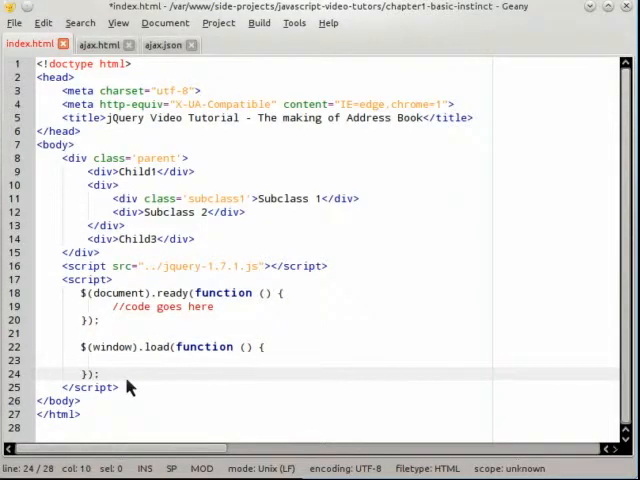
type("//c")
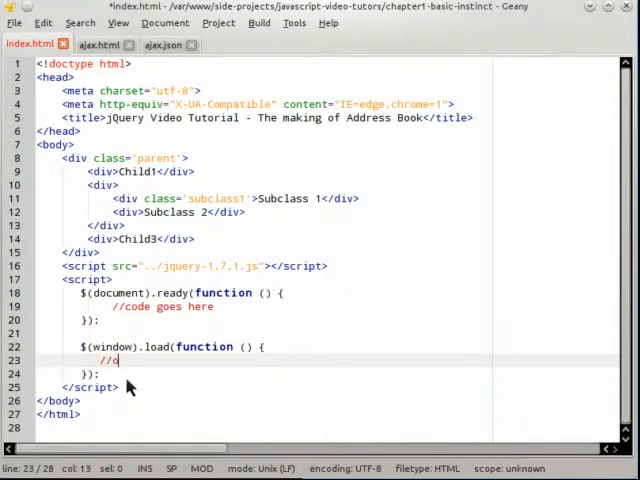
type("code goes her")
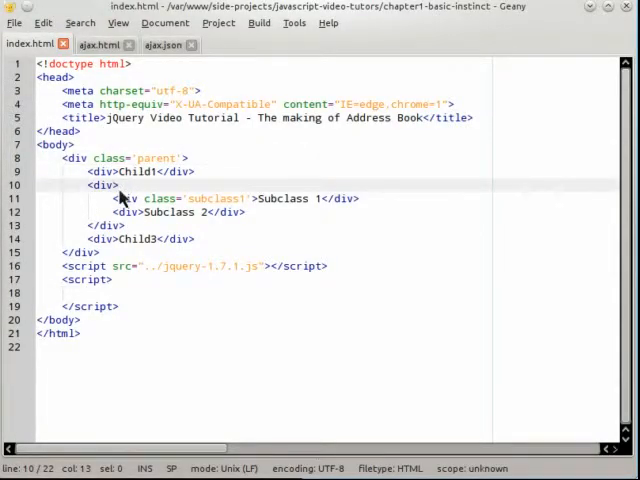
- Run $('div.parent') and then $('div#parent') in the console to compare class and id selectors
double_click(152, 158)
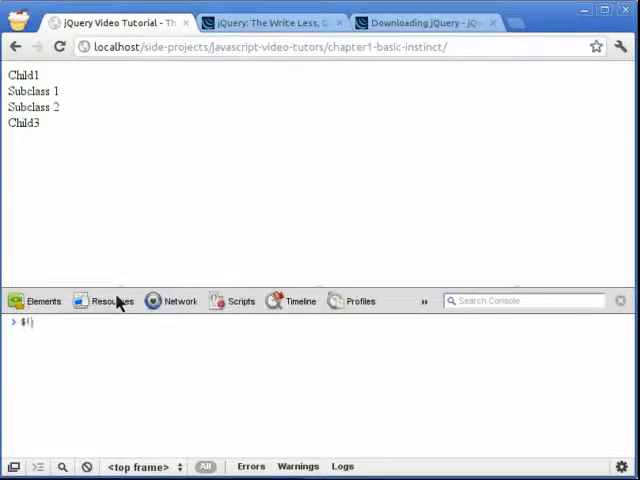
type("$('div.parent'")
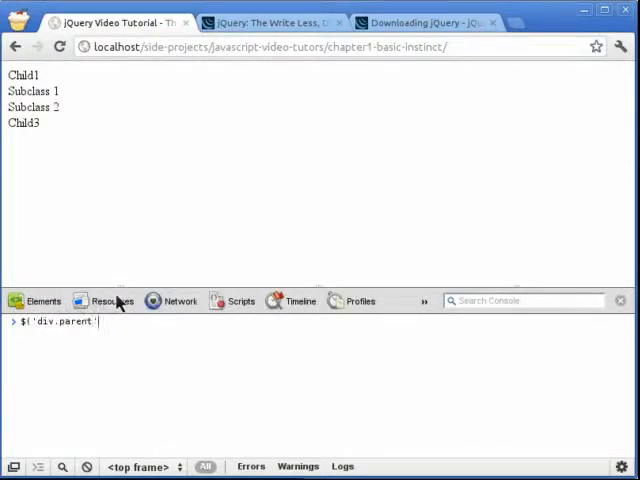
type(")")
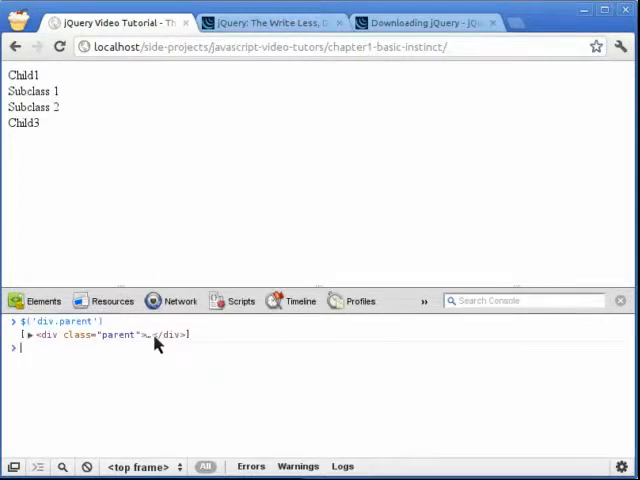
mouse_move(122, 363)
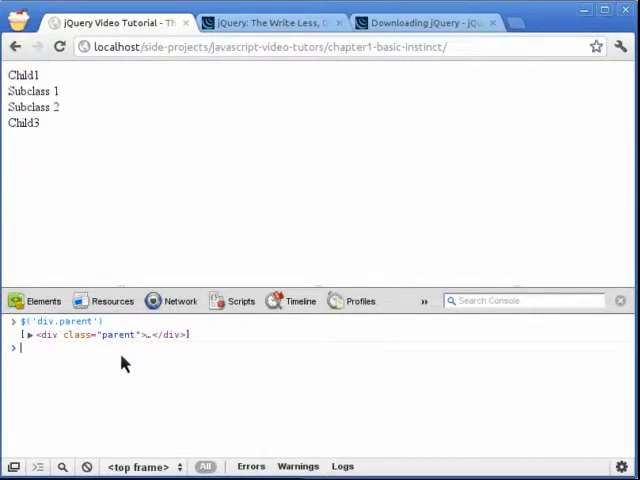
type("$('div.parent')")
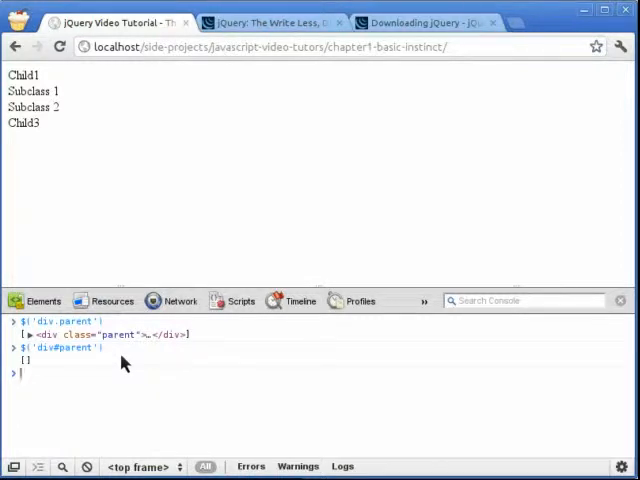
type("$('div#parent')")
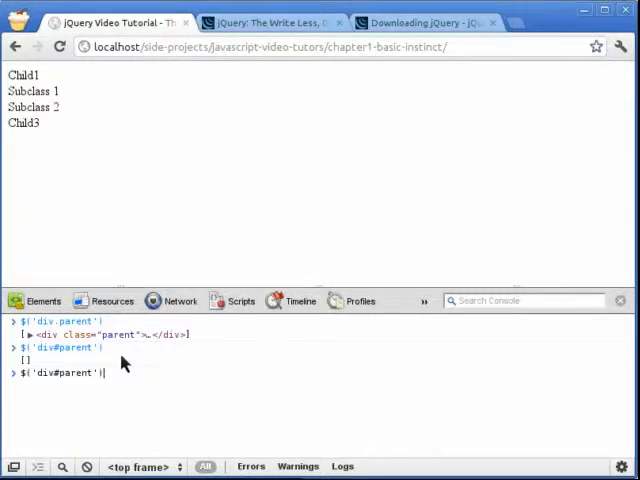
- Clear the console and query $('div.parent').children(':first') and ':last'
left_click(620, 300)
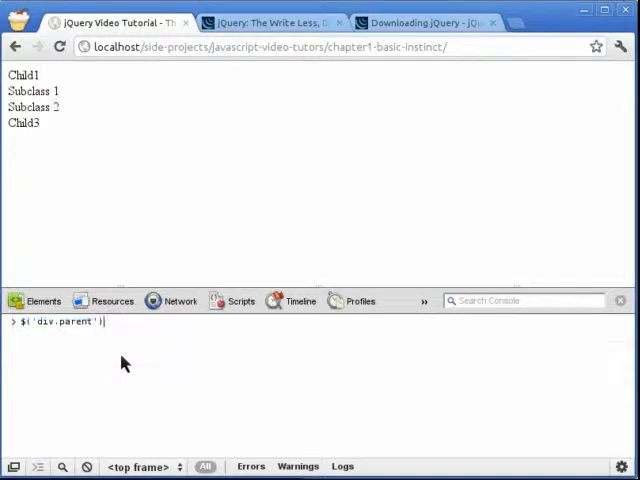
type(".")
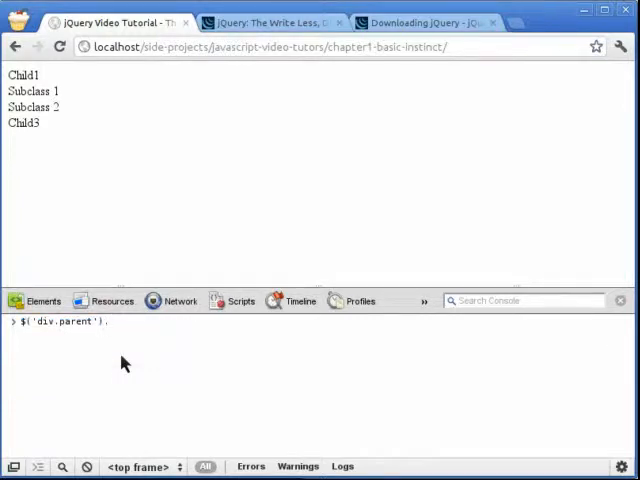
type(".children('")
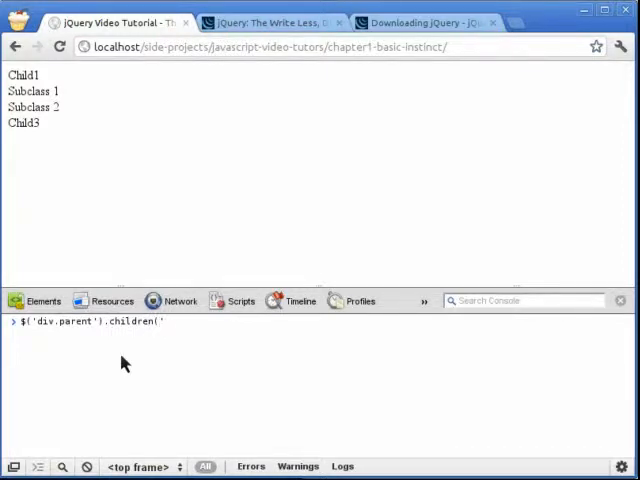
type(":first")
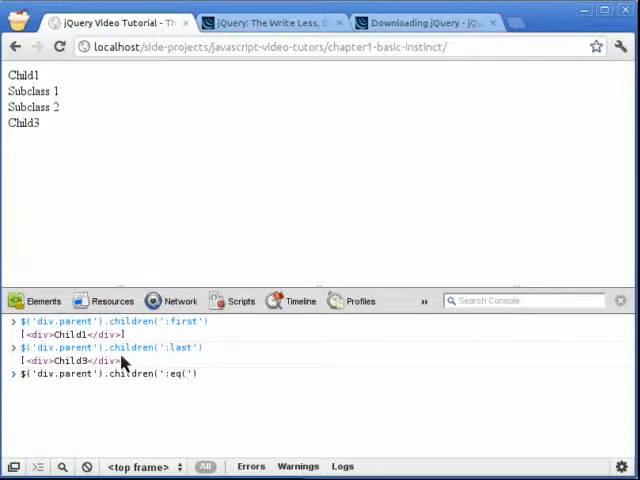
type("')")
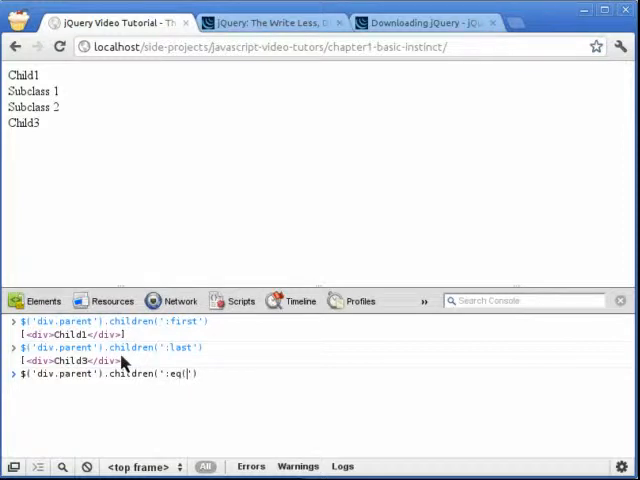
type("1")
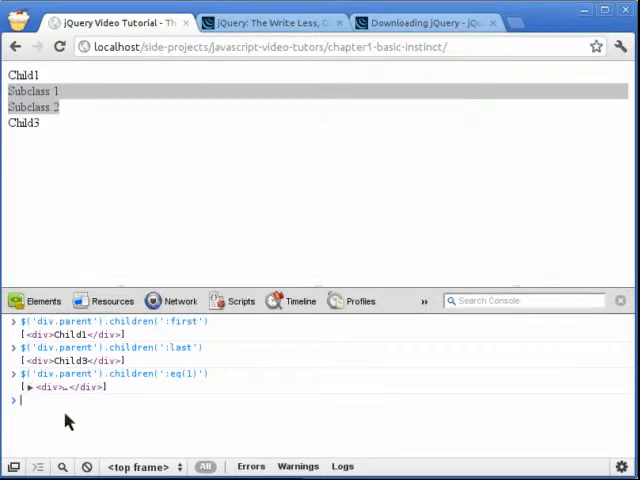
- Query children(':eq(1)') and .find(':first').html(), returning 'Subclass 1'
type("$('div.parent').children(':eq(1)')")
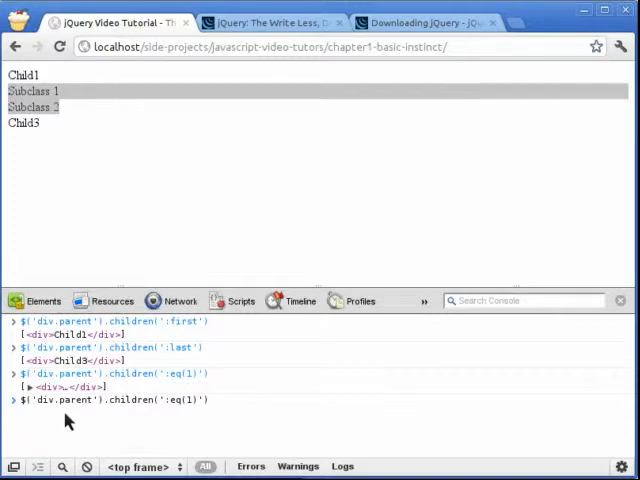
type(".find('")
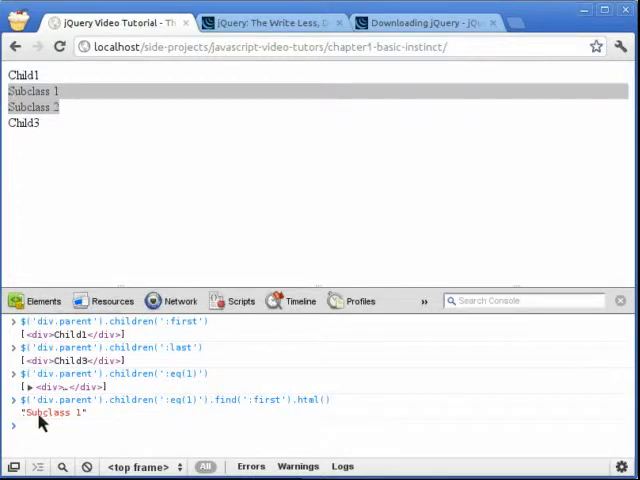
double_click(50, 413)
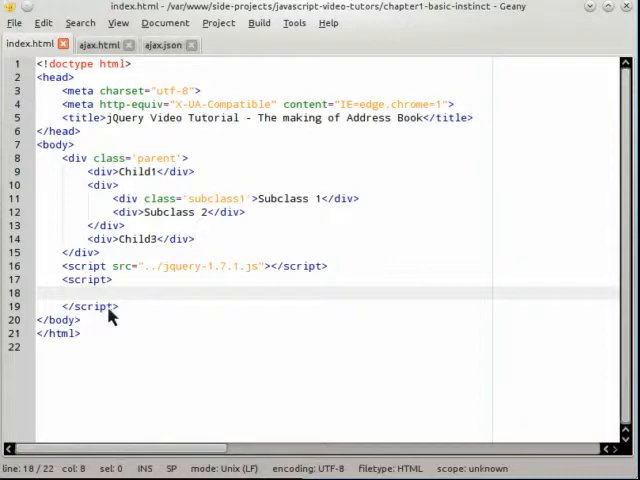
- Write a $.get('./ajax.html', …) call logging the data, with a {foo: bar} params object
type("$.")
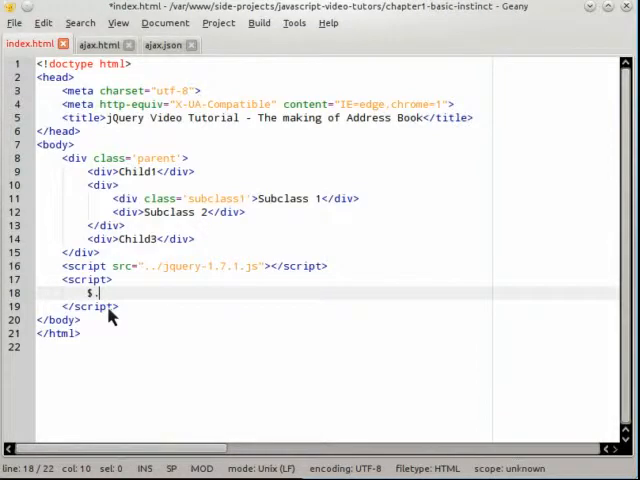
type("get('./")
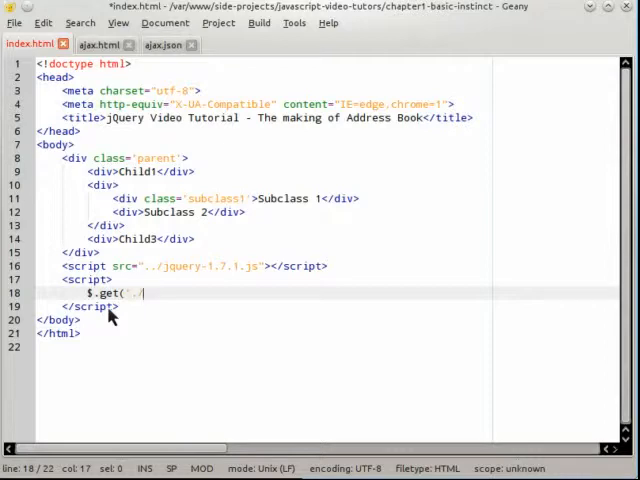
type("ajax")
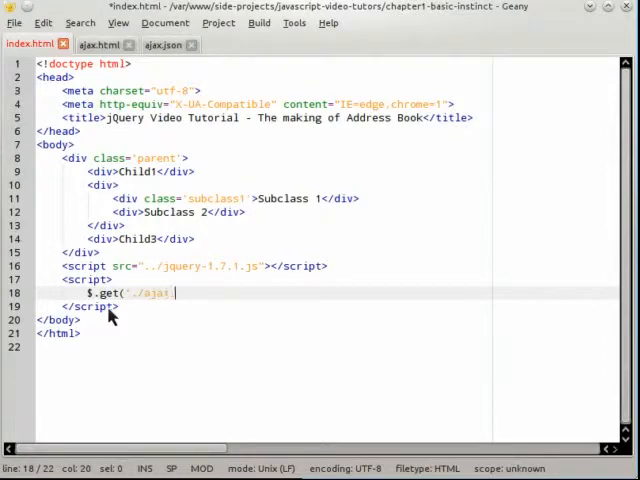
type(".html', function (data) {")
type("});")
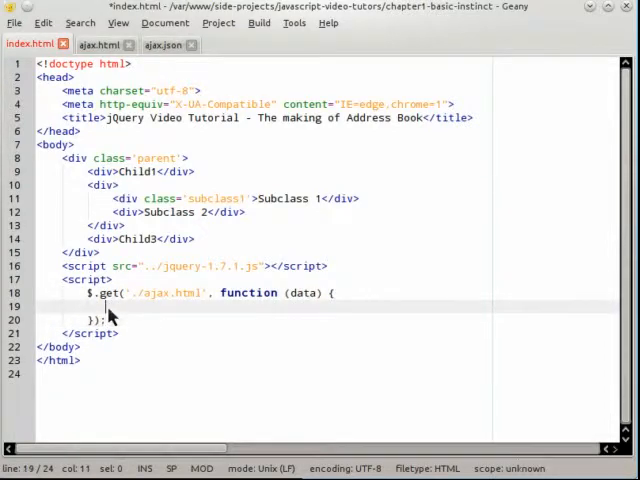
type("console.")
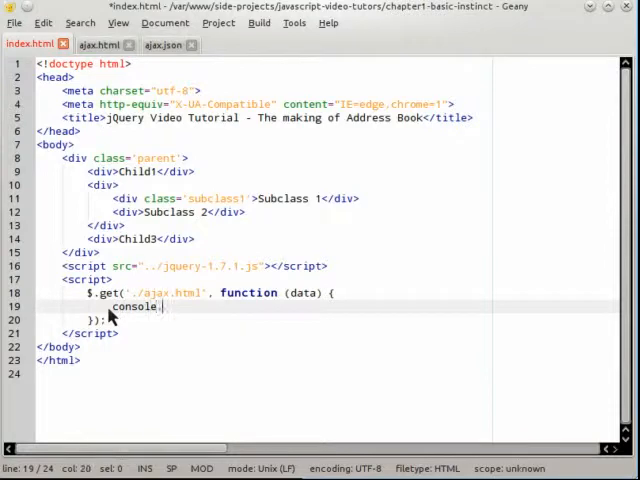
type("log")
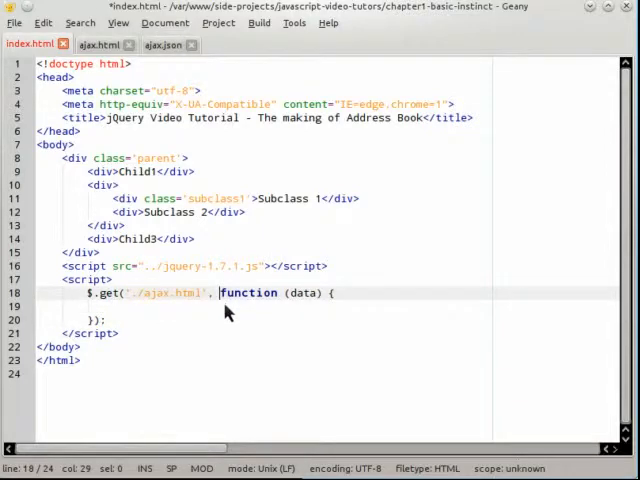
type("{},")
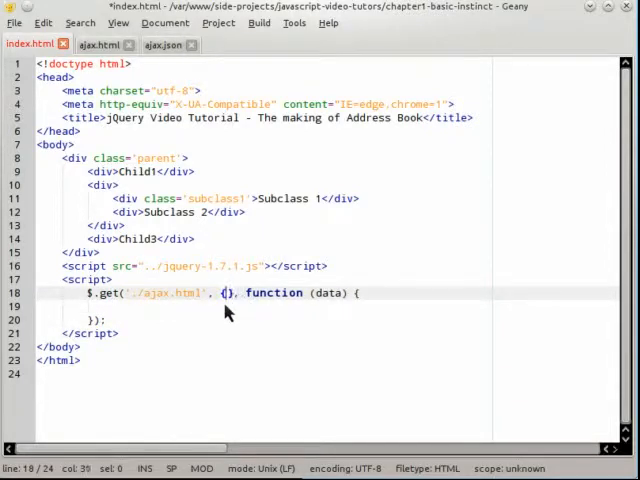
type("foo: bar")
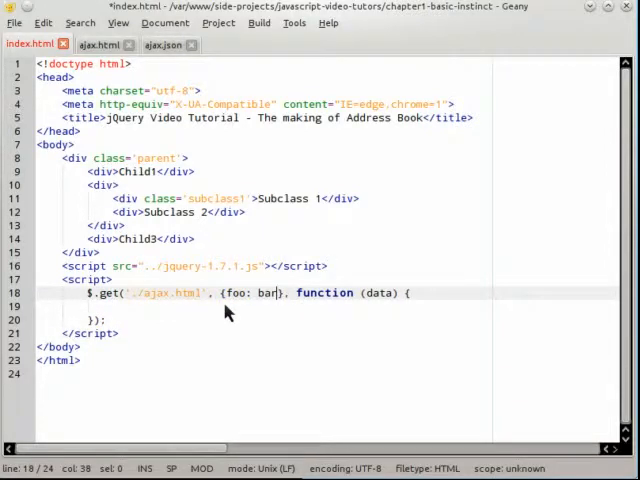
type(", bar")
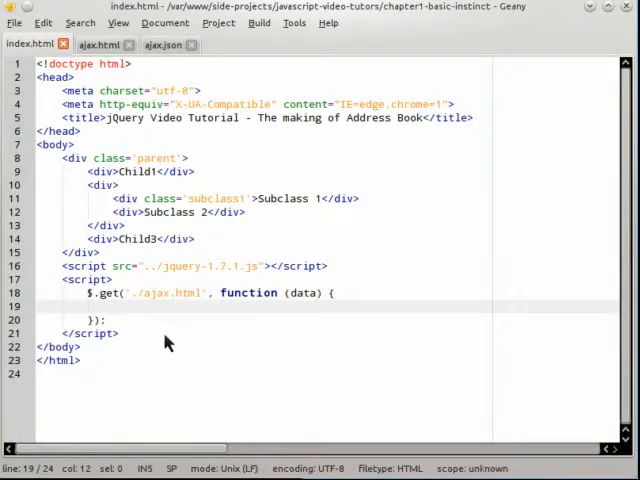
- Make the callback insert the data into div.parent with .html(data), then change it to append
type("$('div.parent'")
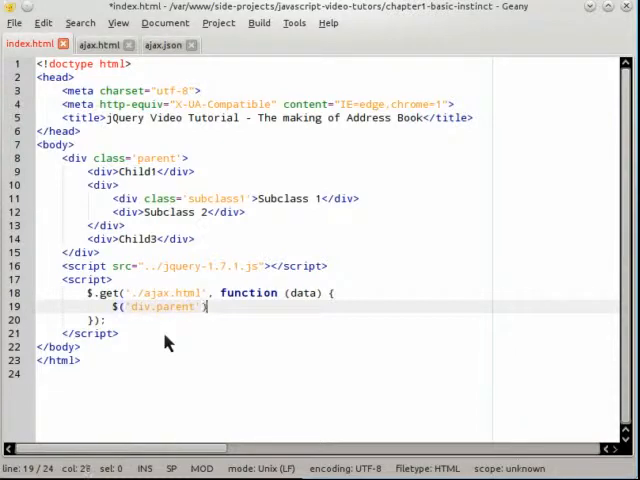
type(".html(dat")
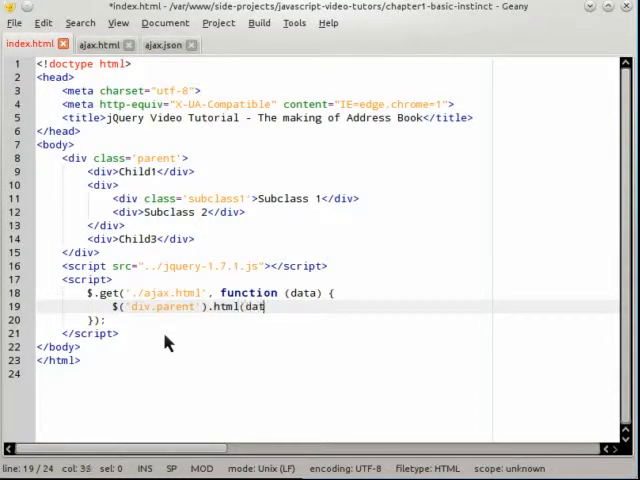
type("a);")
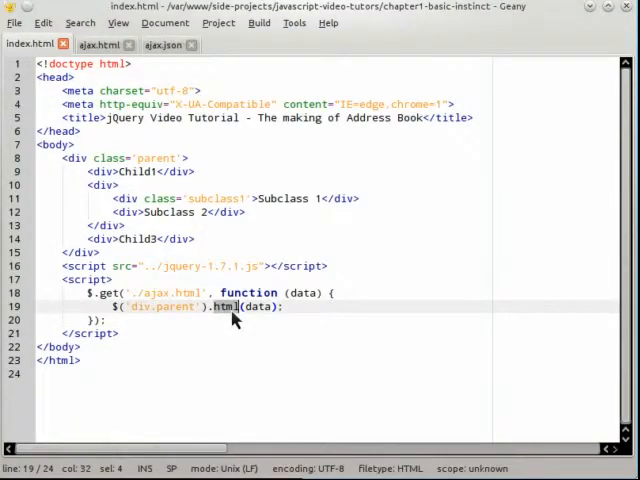
type("append")
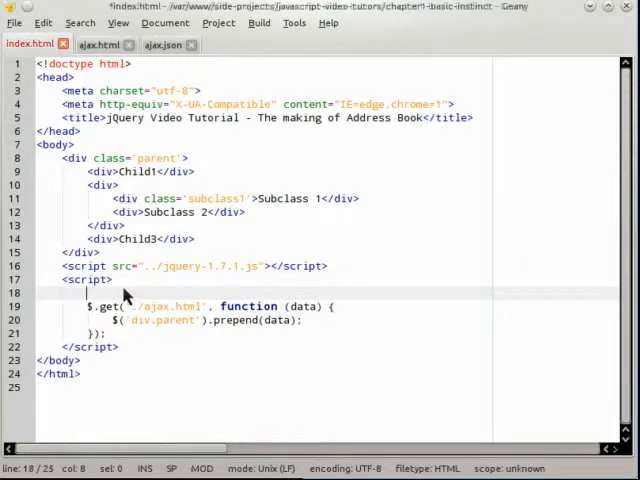
- Write $('div.parent').load('./ajax.html'); as a one-line replacement for the get request
type("$('div.parent').loa")
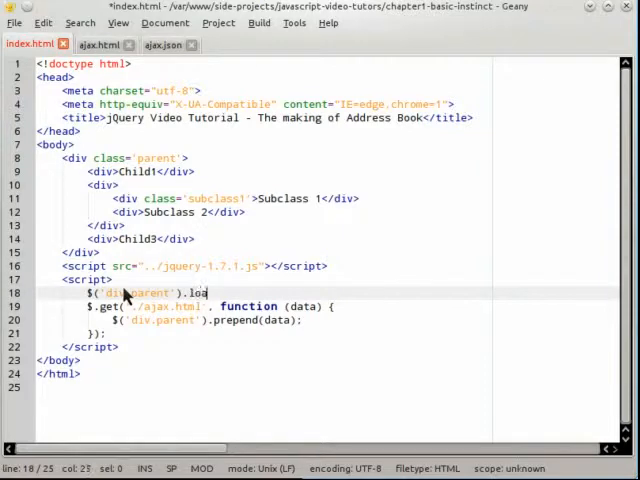
type("d(")
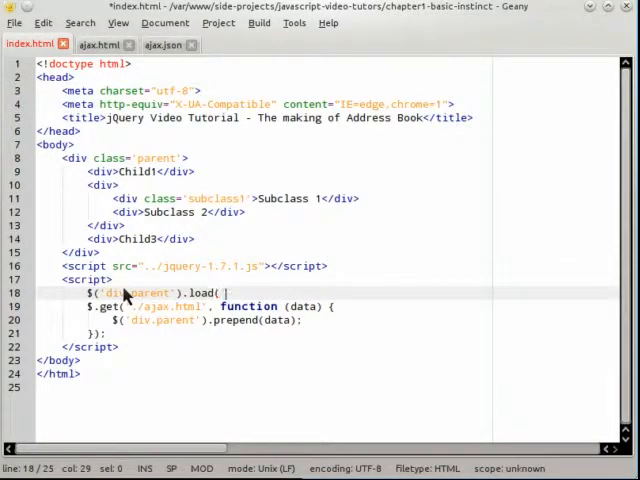
type("./ajax.html")
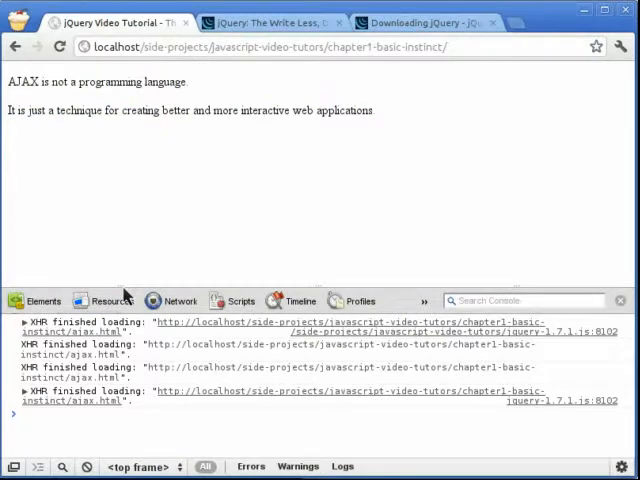
mouse_move(100, 140)
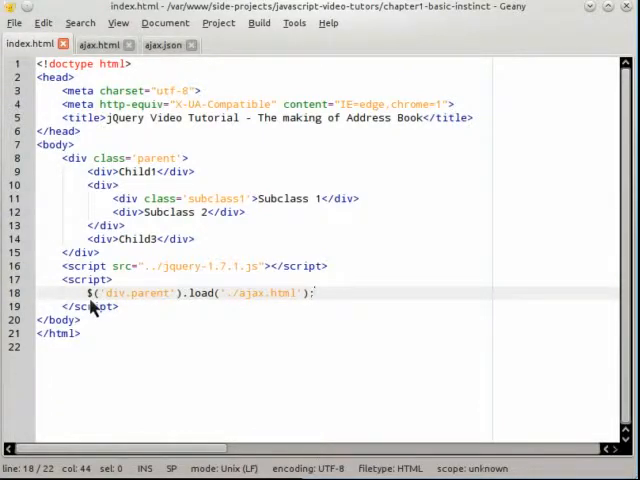
- Write a $.getJSON('./ajax.json', function (data) { … }) call that logs the data
double_click(130, 293)
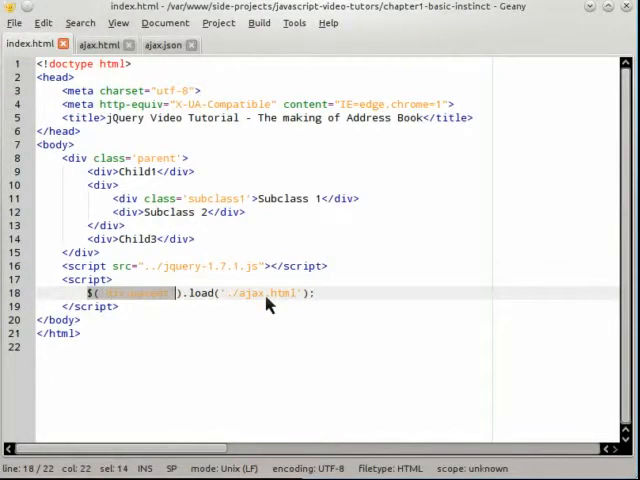
type("$.get.")
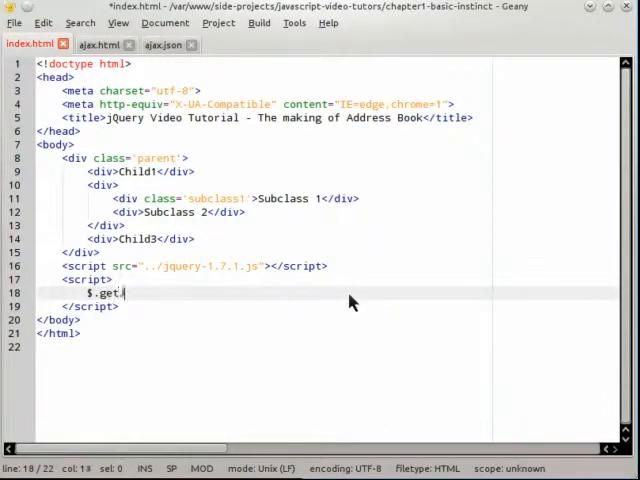
type("SON(")
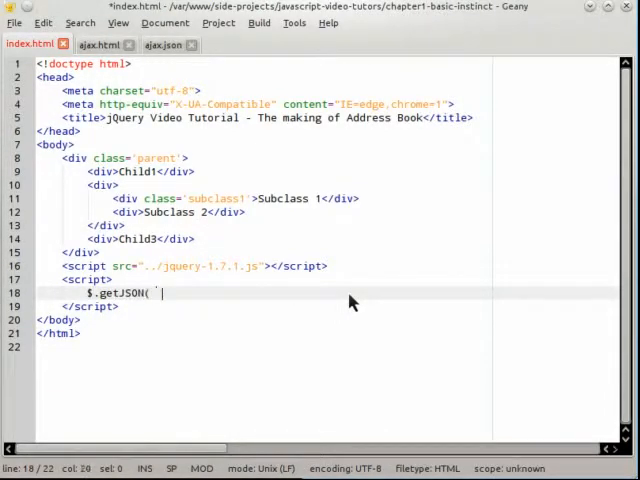
type("'./ajax.")
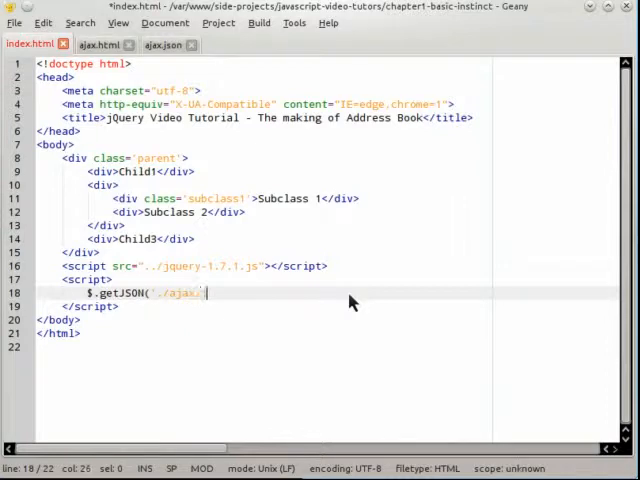
type("json', func")
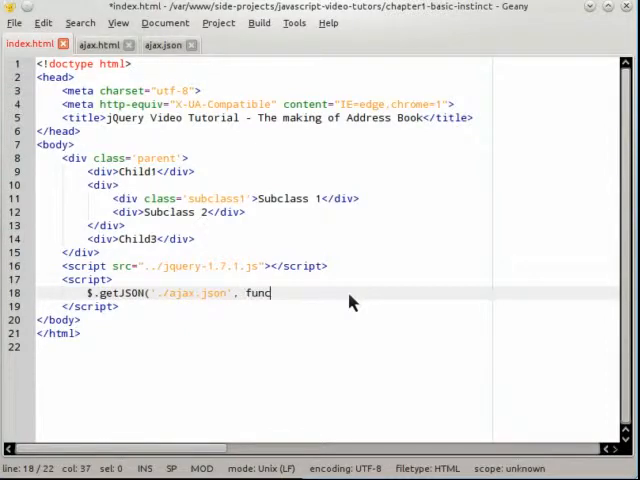
type("tion (")
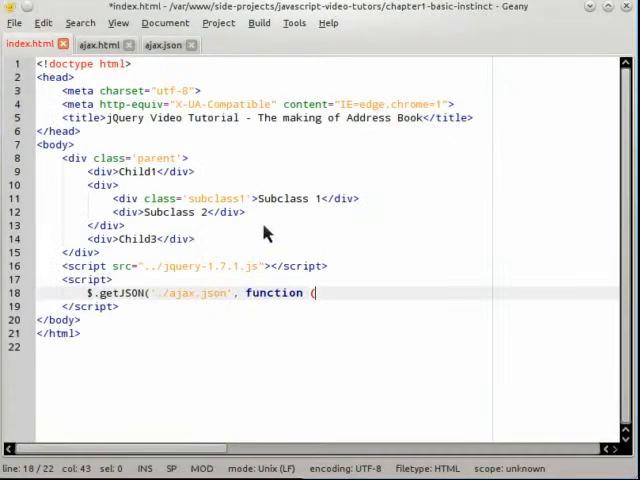
type("data) {")
type("})")
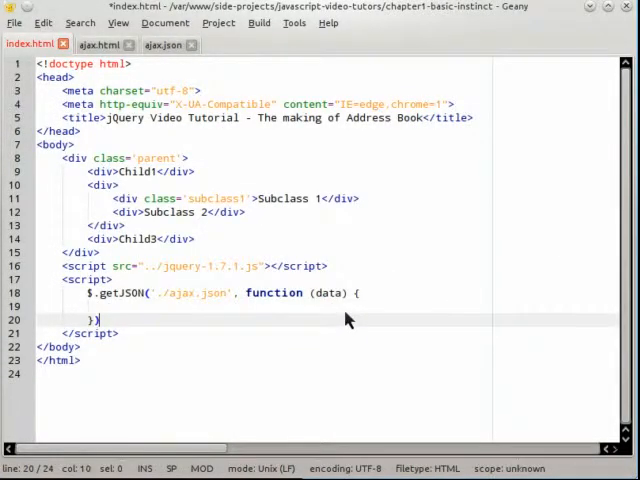
type(";")
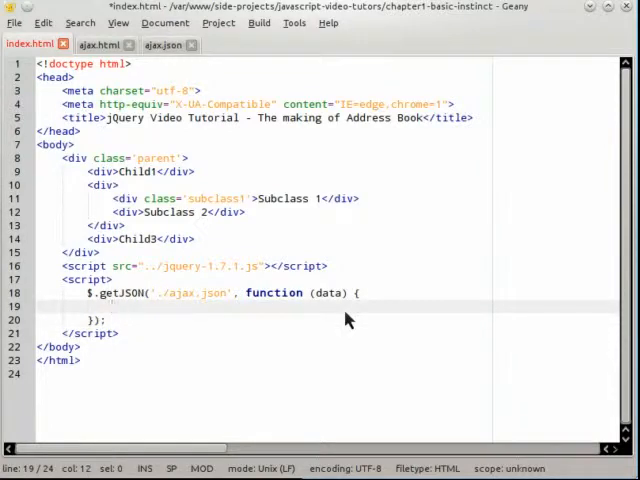
type("console.log(data")
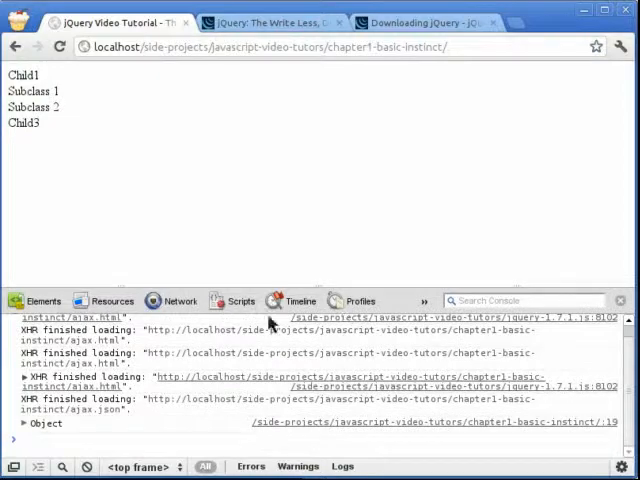
- Replace the log with $.each(data, function (key, val) { … }) inserting each val into div.parent
left_click(15, 409)
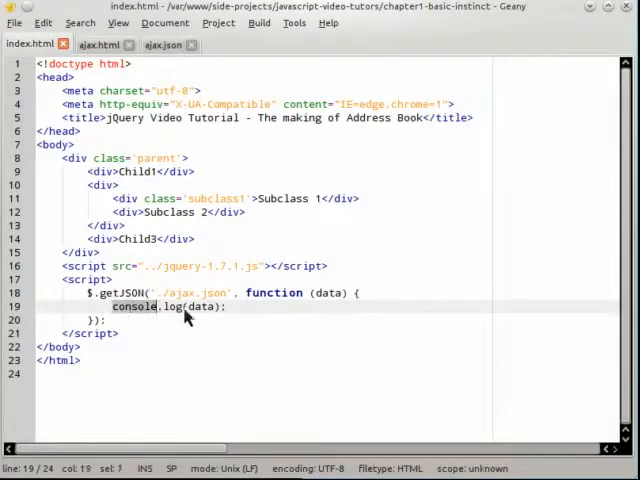
type("$.e")
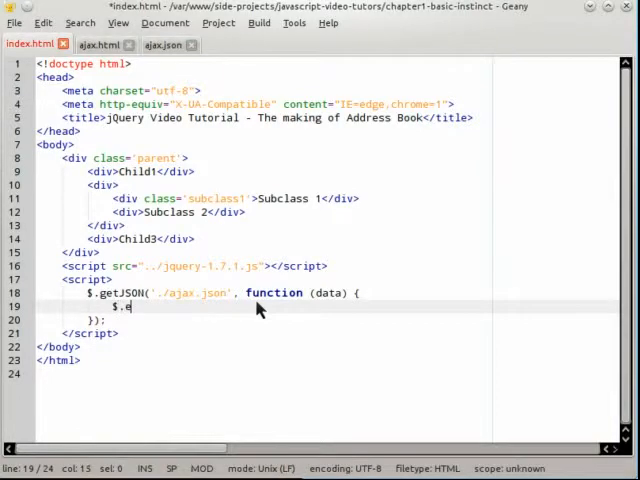
type("ach(data,")
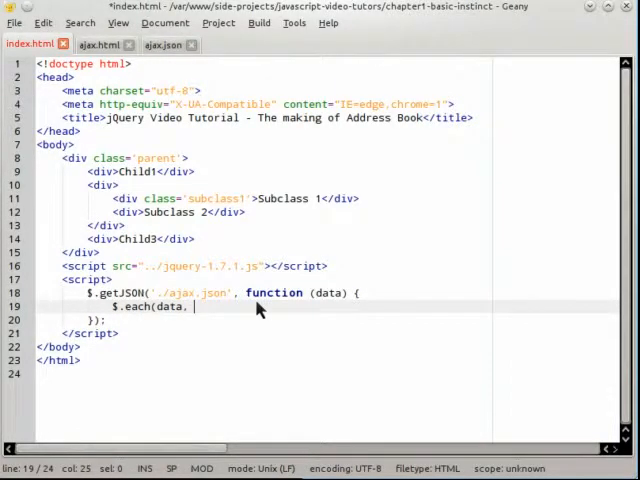
type("function")
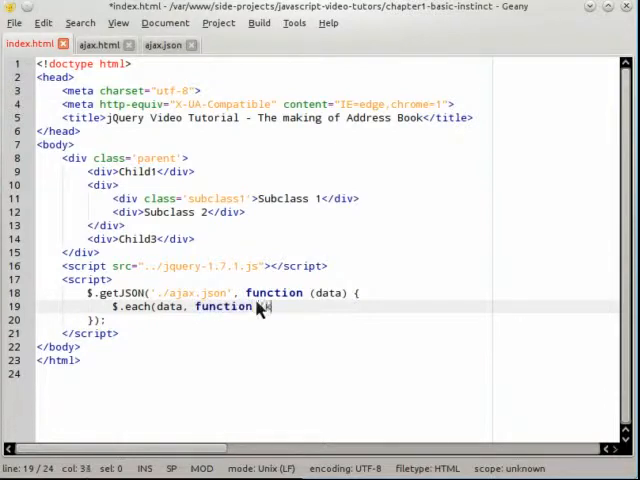
type("(key, val) {")
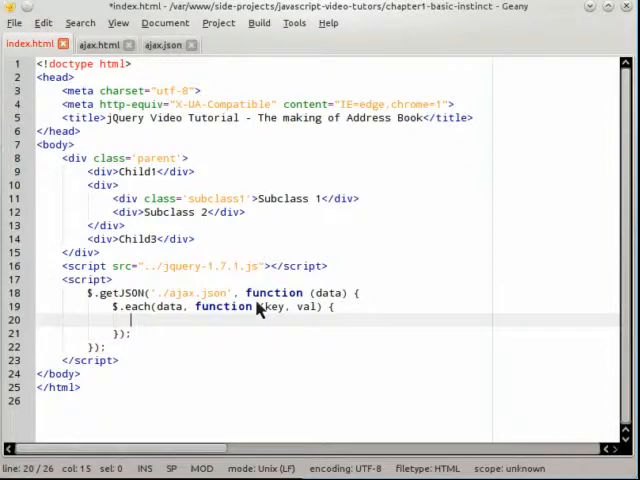
type("$('")
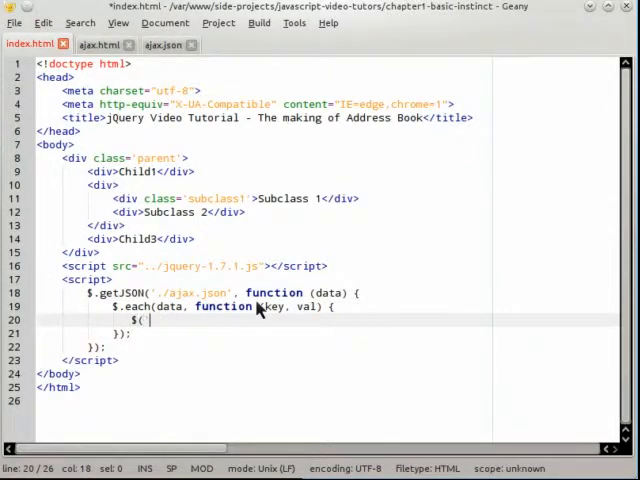
type("div.p")
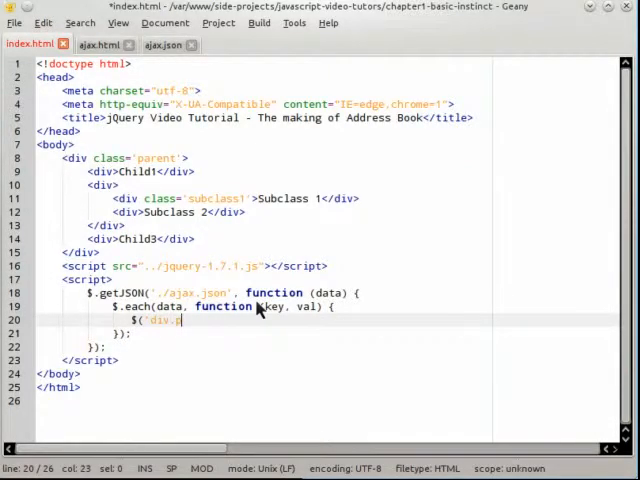
type("arent')")
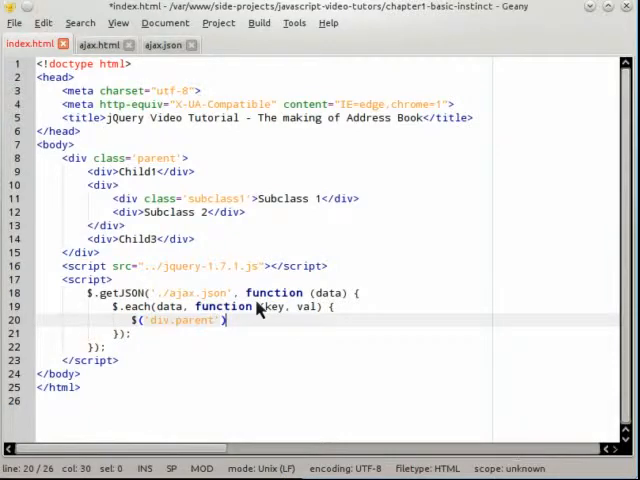
type(".html(")
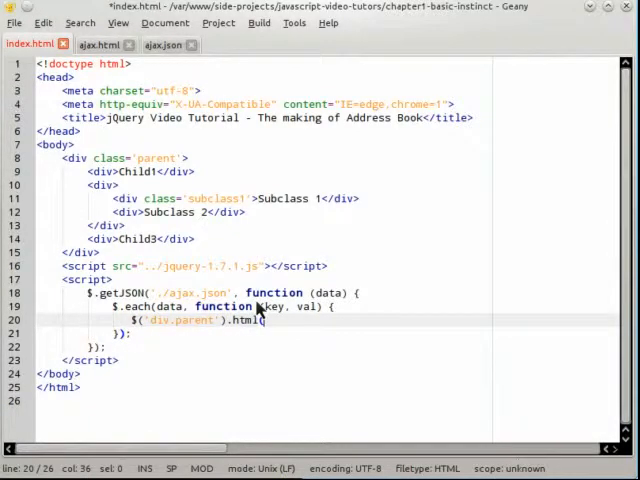
type("val);")
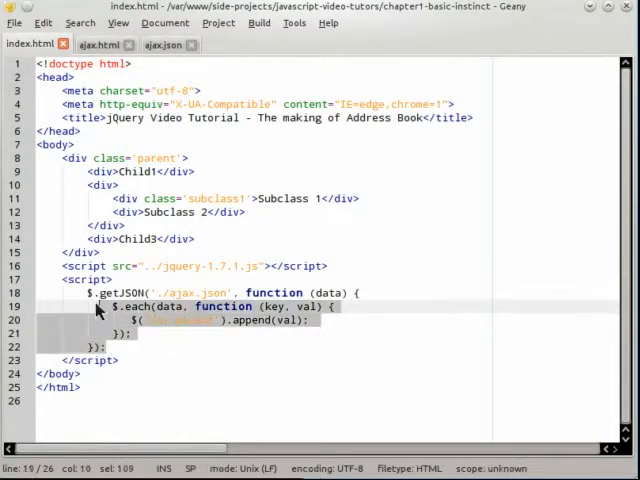
- Delete the getJSON block and start a plain function func1() declaration
key("Delete")
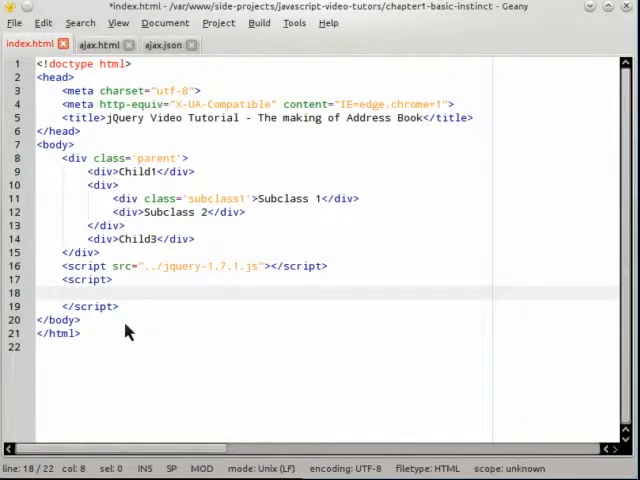
type("function func1() {")
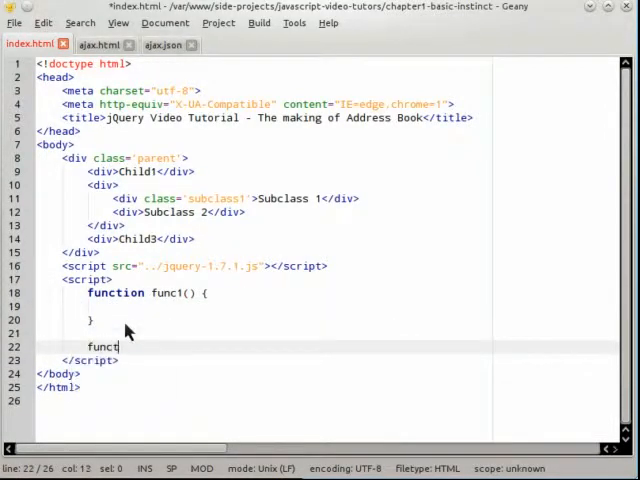
type("1();")
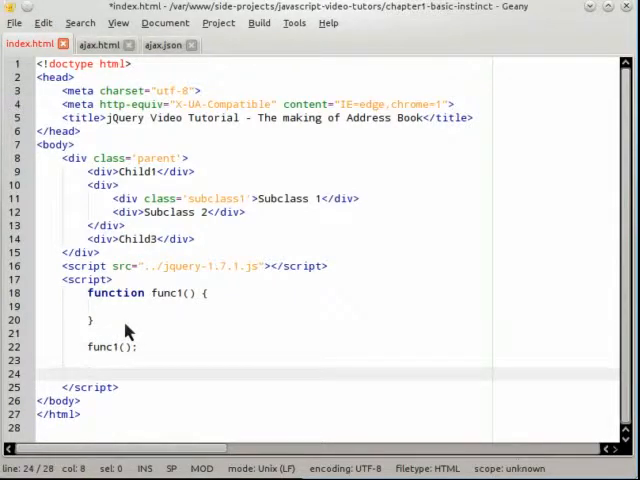
type("$.func1(")
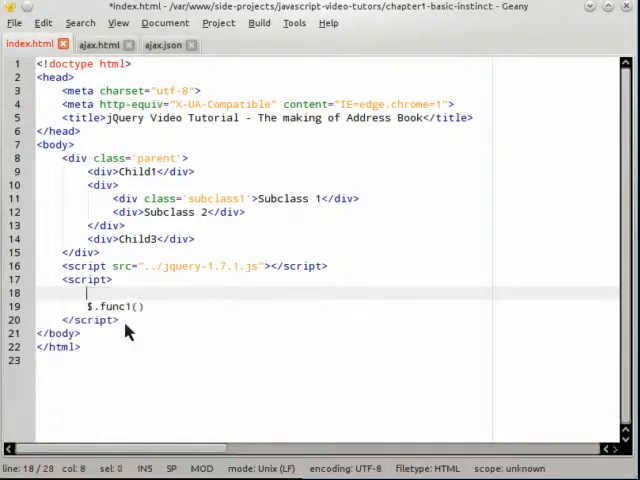
- Rewrite it as $.fn.func1 = function () { $(this).css(…); }; plugin
type("$.fn.")
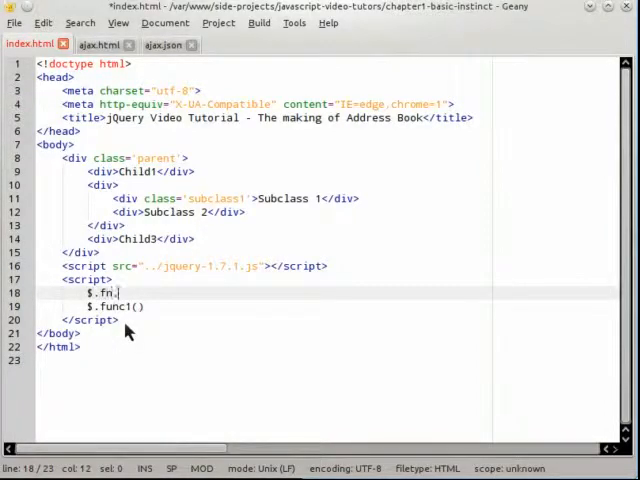
type("func1 = f")
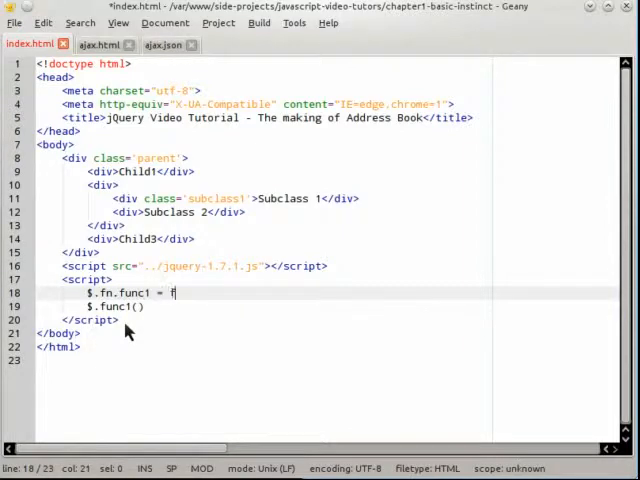
type("unction () {")
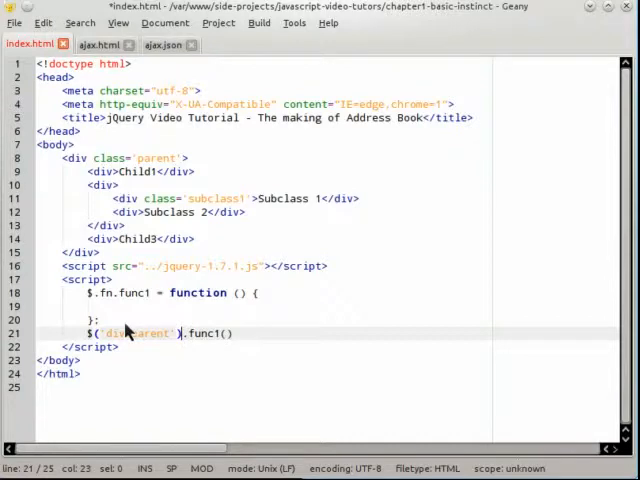
type(";")
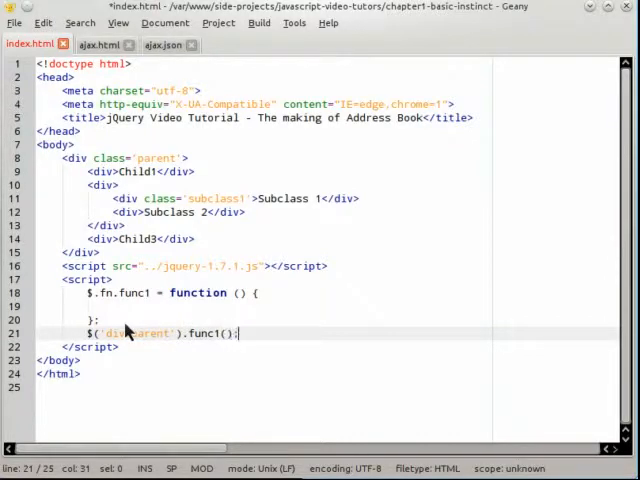
type("$(this).css( 'border', '1px solid red');")
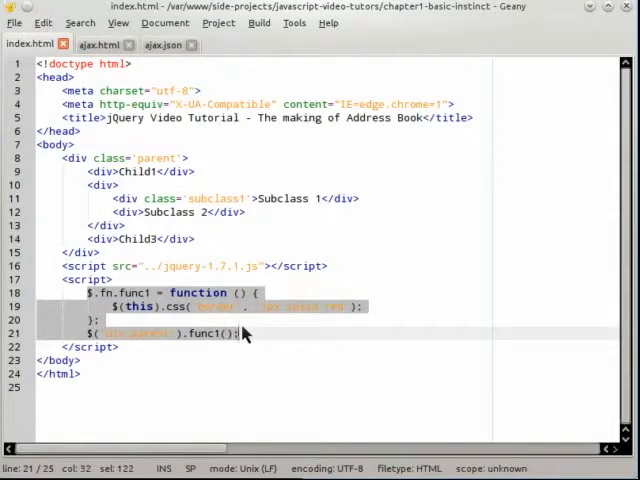
- Delete the plugin code and write a $('div.parent').click(function () { alert(…); }) handler, then rename the event to dblclick
key("Delete")
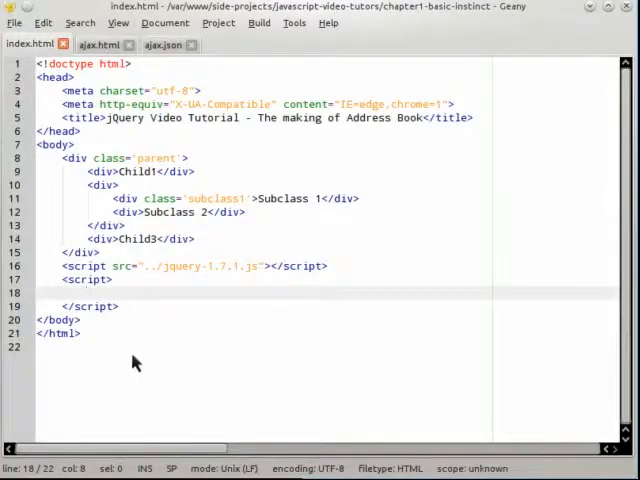
type("$")
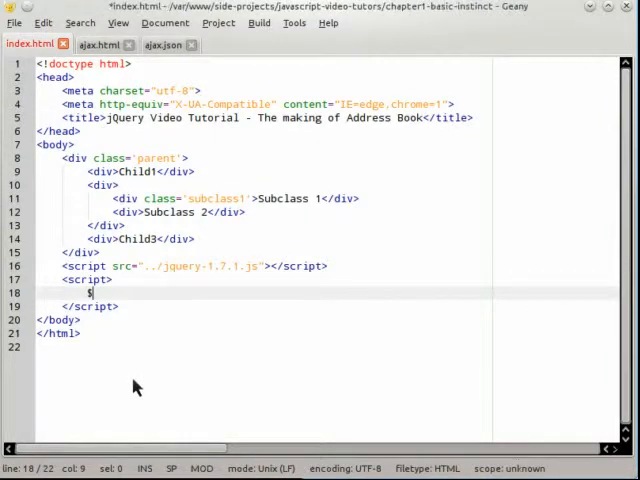
type("('div.parent")
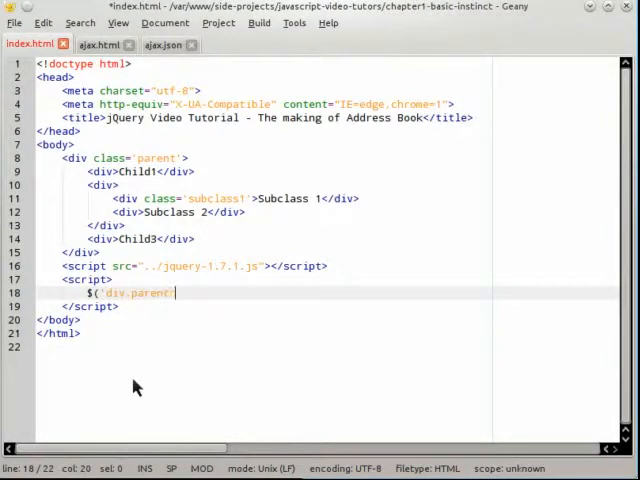
type(".click(")
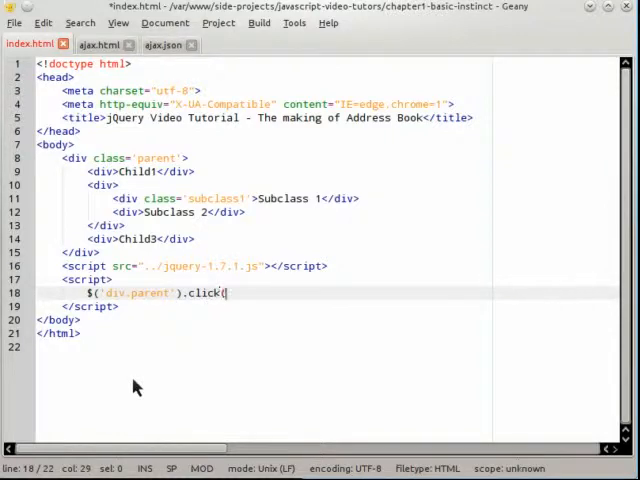
type("function ()")
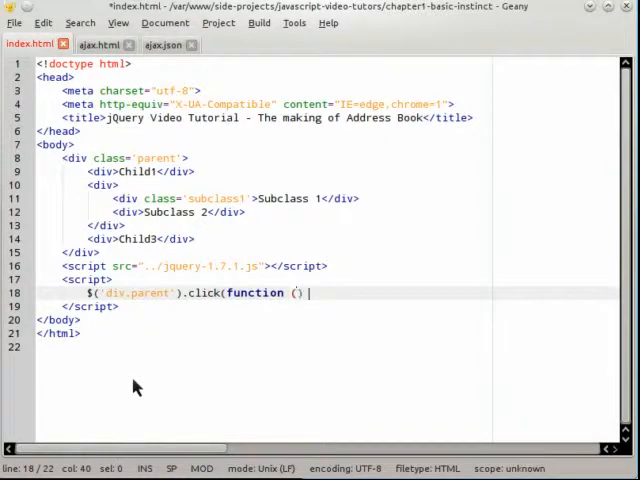
type("{")
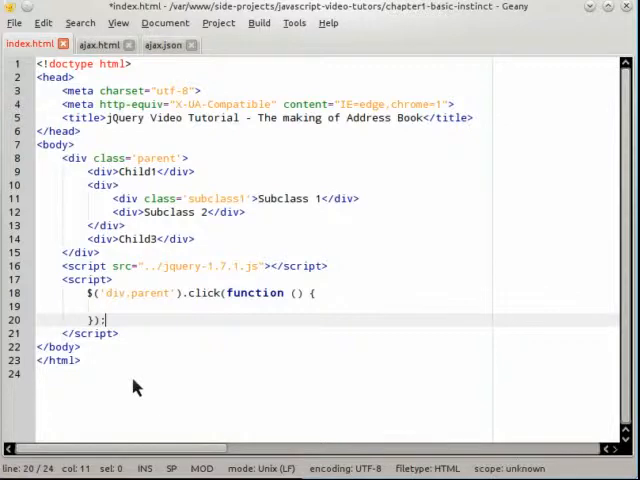
type("alert('foobar');")
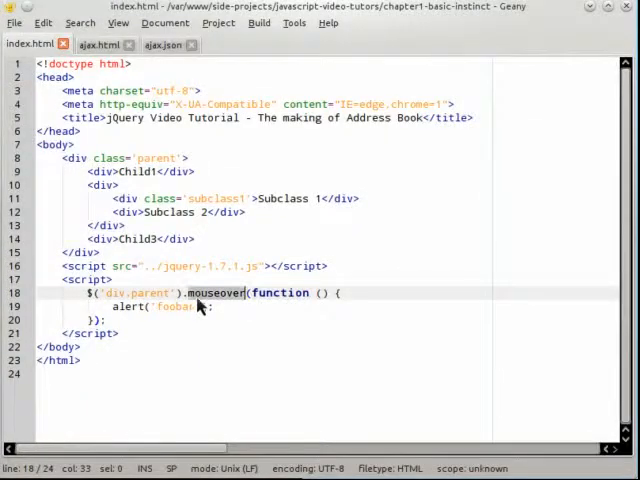
type("dblclick")
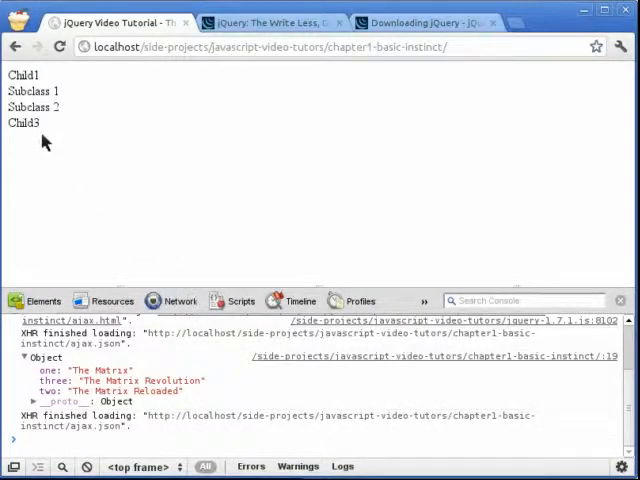
- Double-click the Subclass 2 text on the reloaded page to fire the dblclick alert
double_click(28, 107)
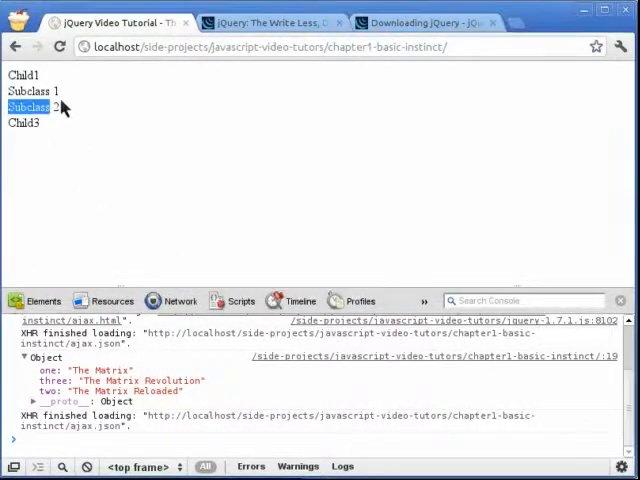